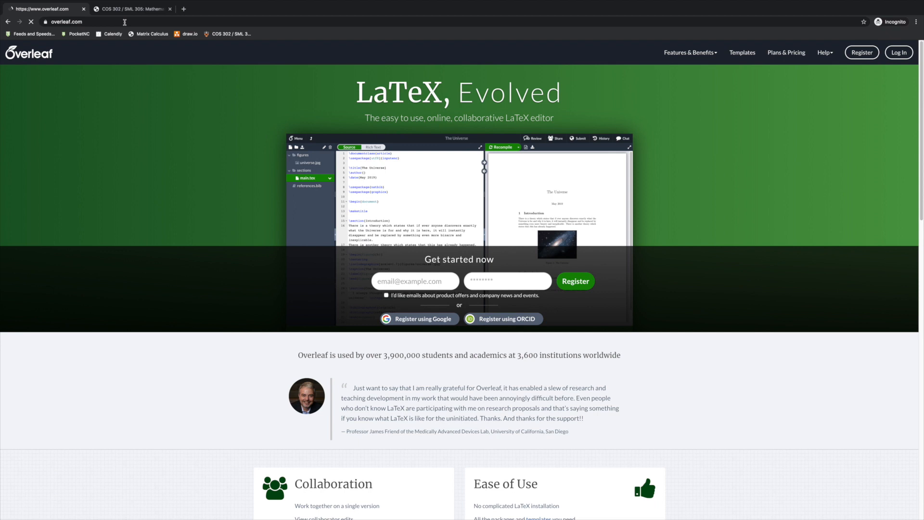
mouse_move(175, 174)
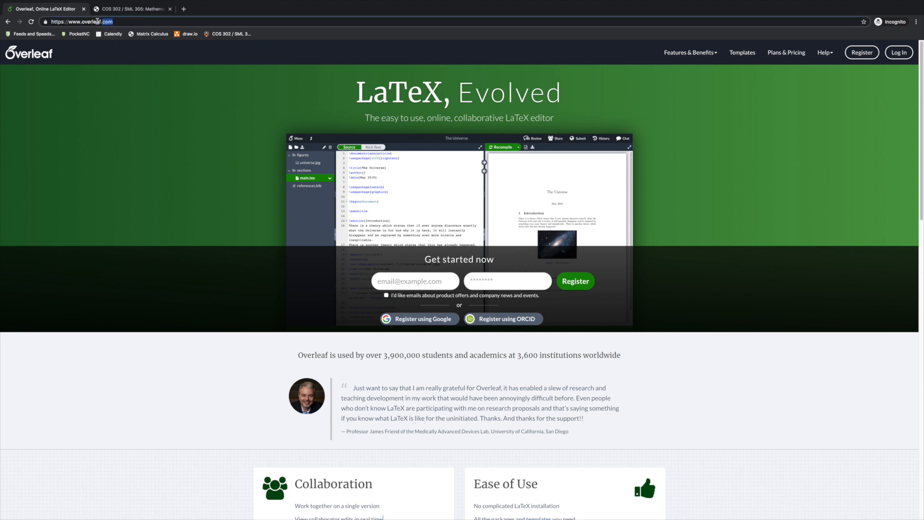
Go to overleaf.com and load the Overleaf homepage
left_click(81, 22)
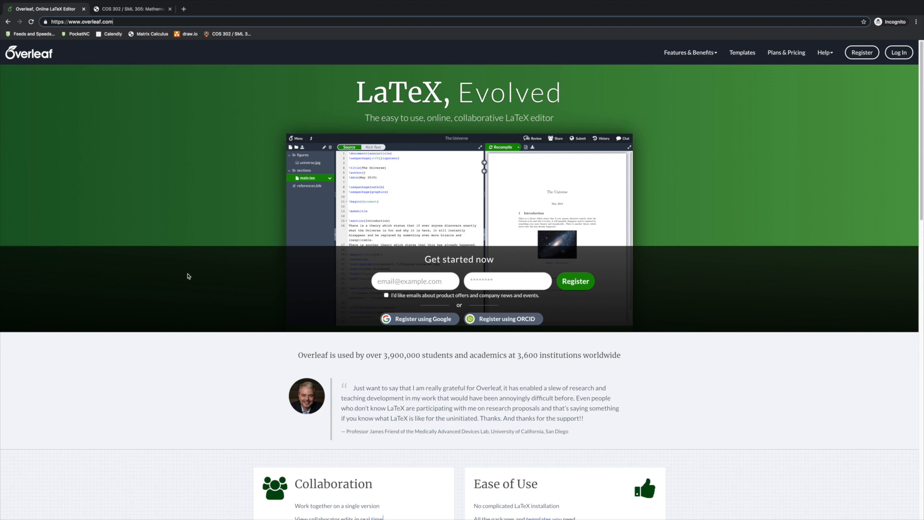
mouse_move(514, 302)
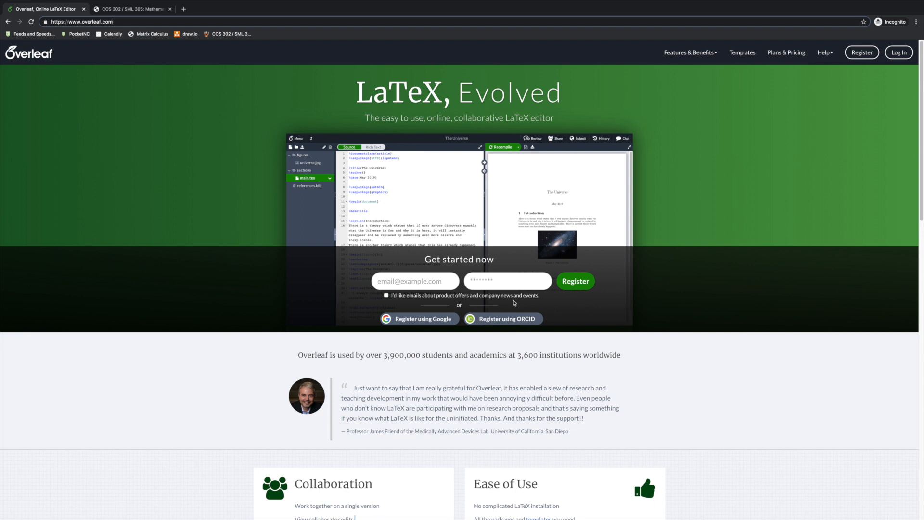
mouse_move(409, 349)
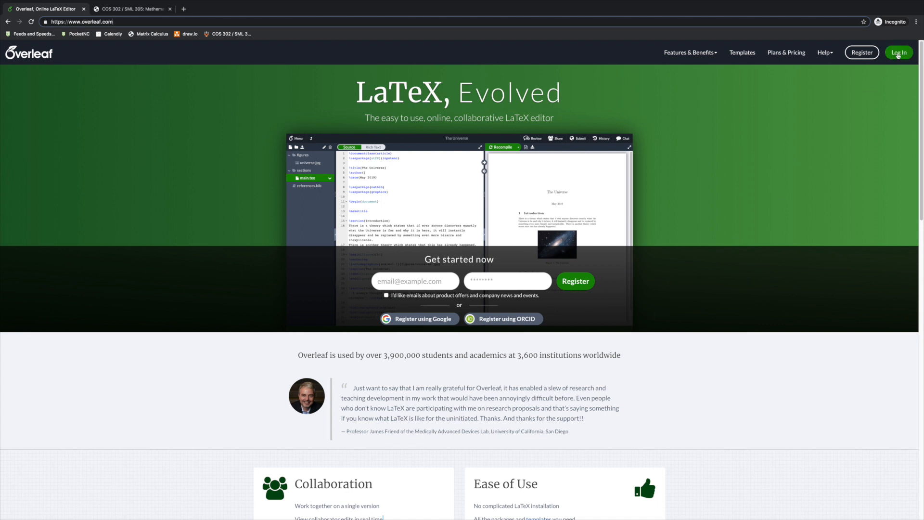
Go to the Overleaf login page to sign in with the account
left_click(898, 52)
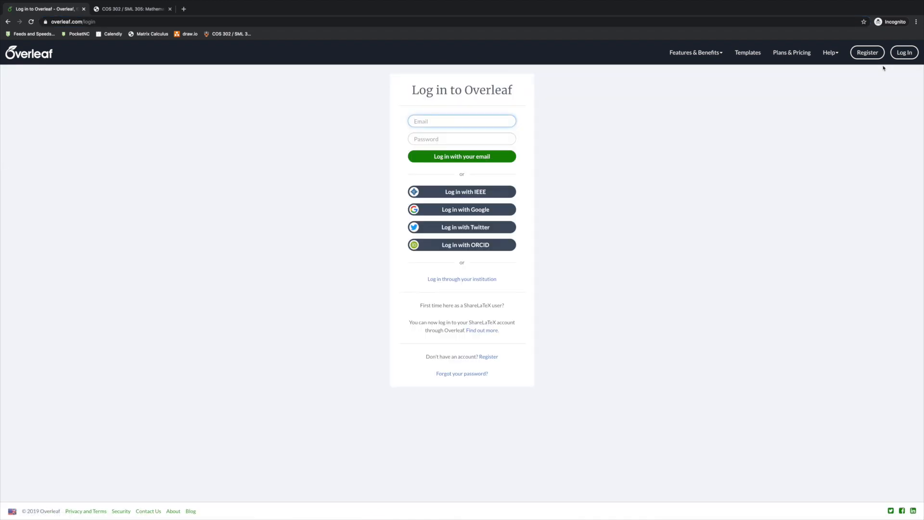
mouse_move(520, 213)
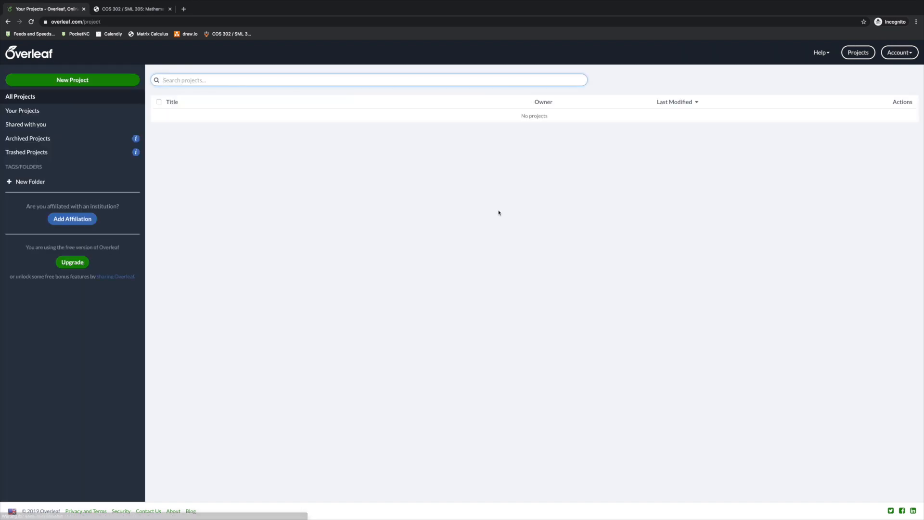
mouse_move(312, 244)
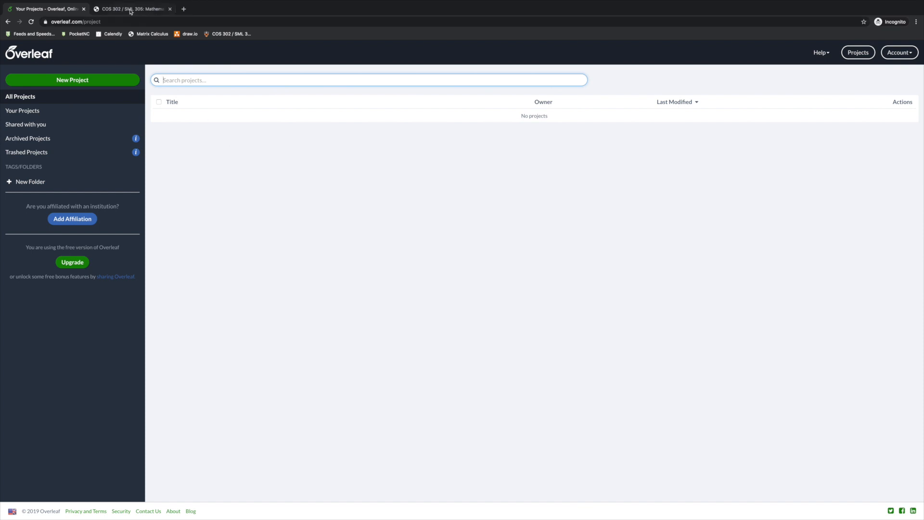
From the course website's assignments section, open the Assignment 1 Overleaf template
left_click(131, 9)
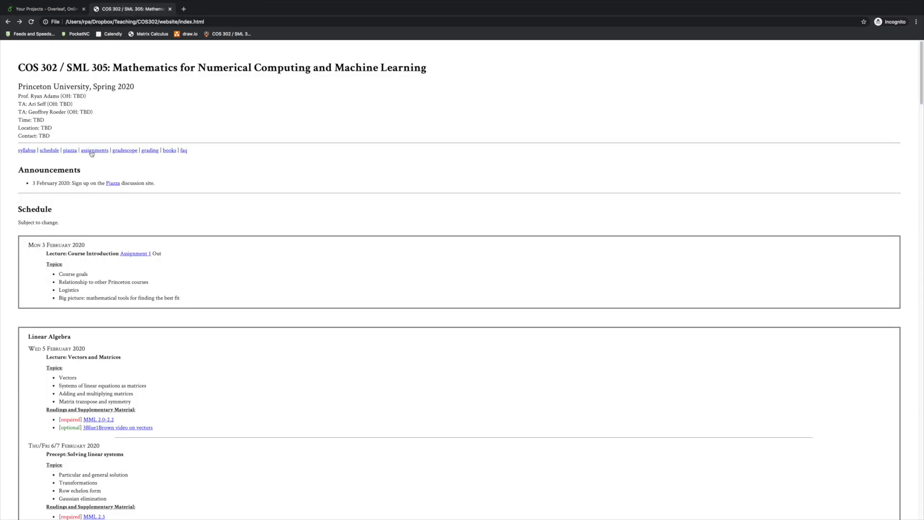
left_click(94, 150)
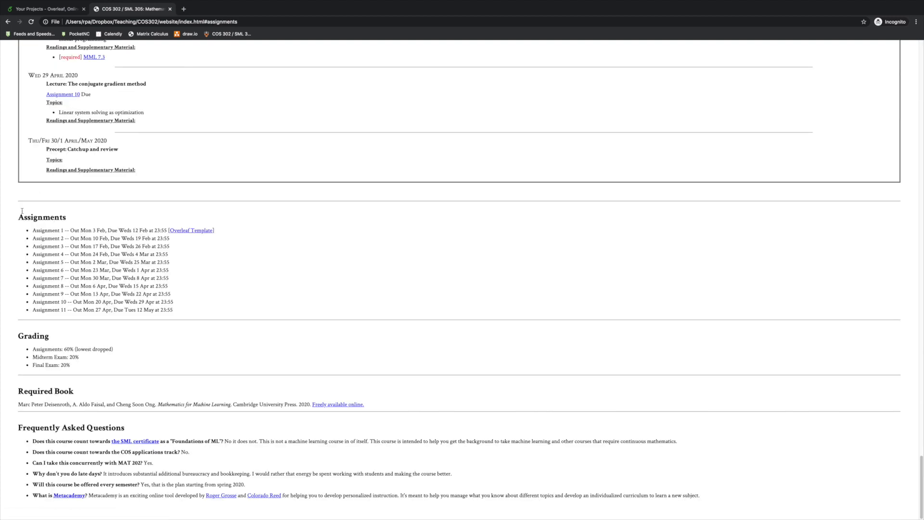
mouse_move(211, 309)
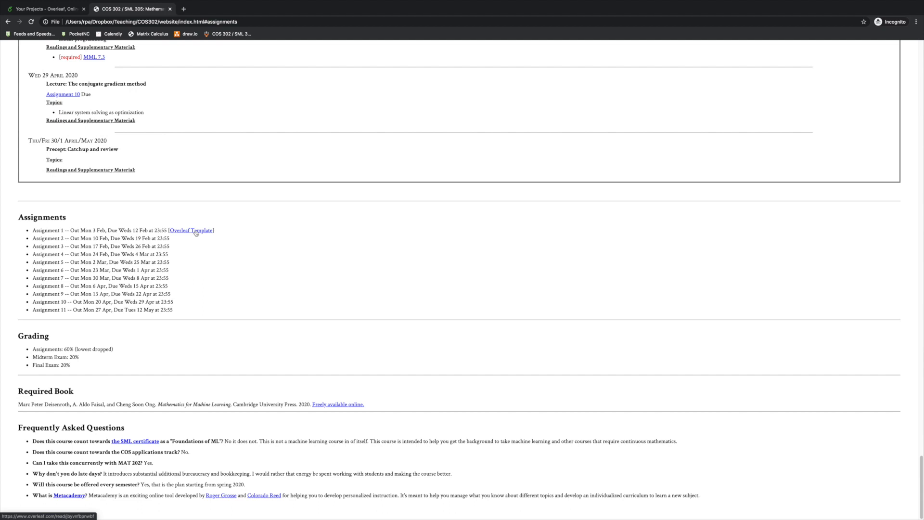
left_click(200, 230)
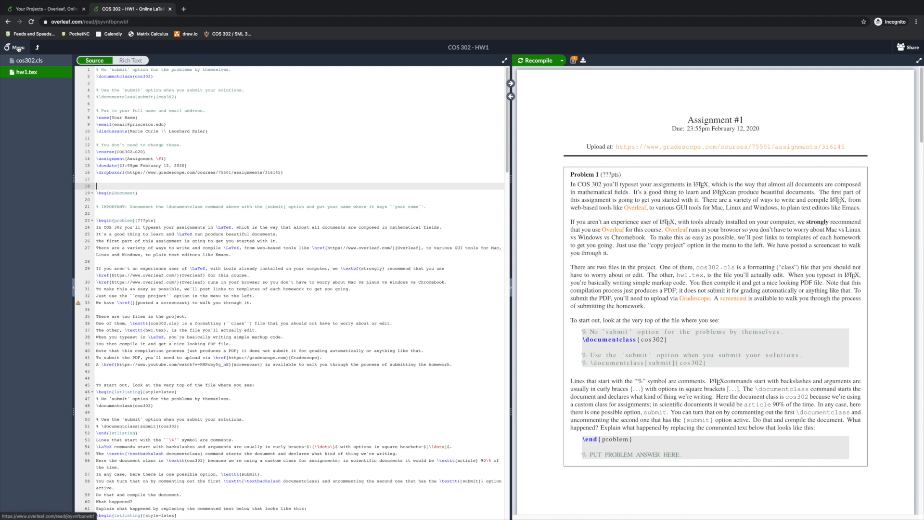
Copy the project from the menu, keeping the name 'COS 302 - HW1 (Copy)'
left_click(15, 47)
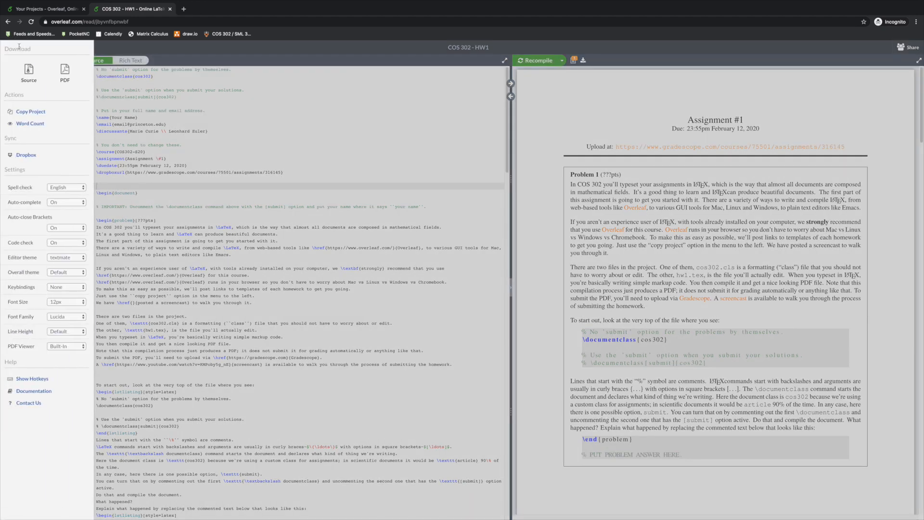
left_click(30, 111)
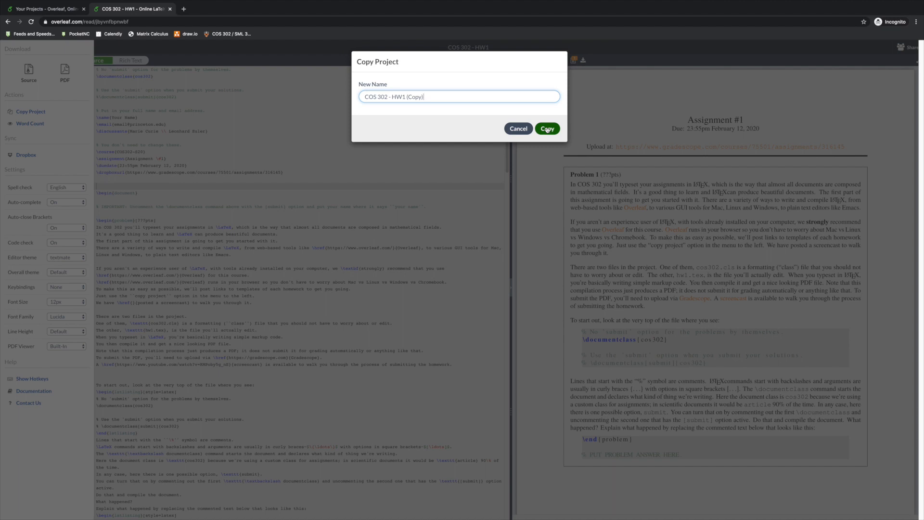
left_click(546, 128)
type("Now this is a thing I can edit....")
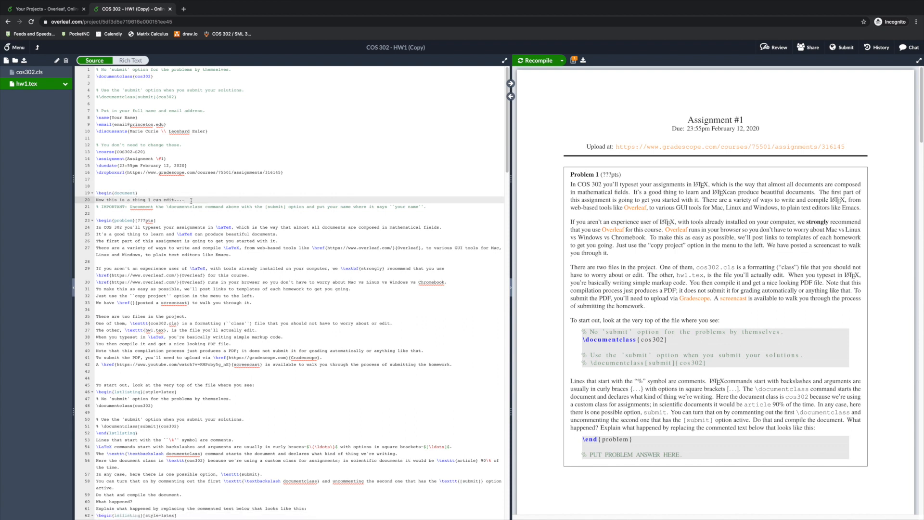
Remove the test sentence in hw1.tex and recompile the PDF with the submit class option
left_click_drag(96, 199, 183, 199)
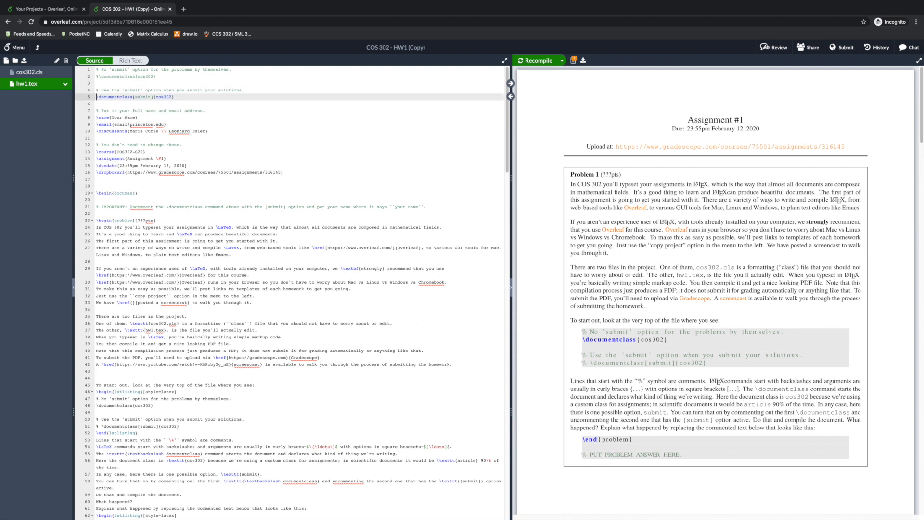
mouse_move(536, 59)
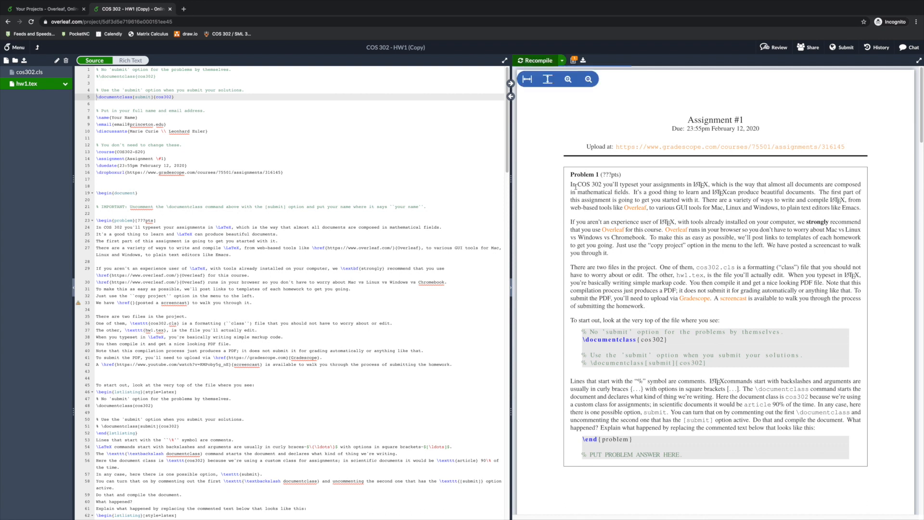
left_click(534, 60)
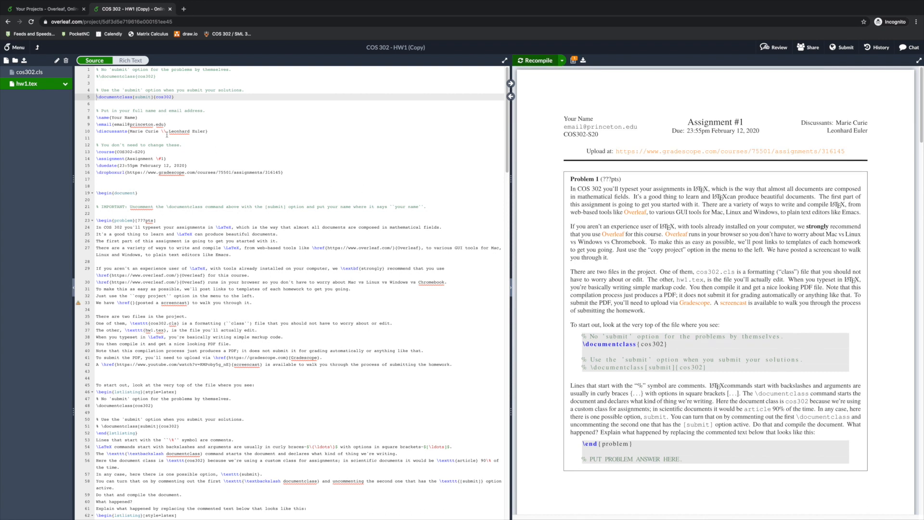
Replace 'Your Name' inside \name{} with 'COS 302 Student'
double_click(129, 117)
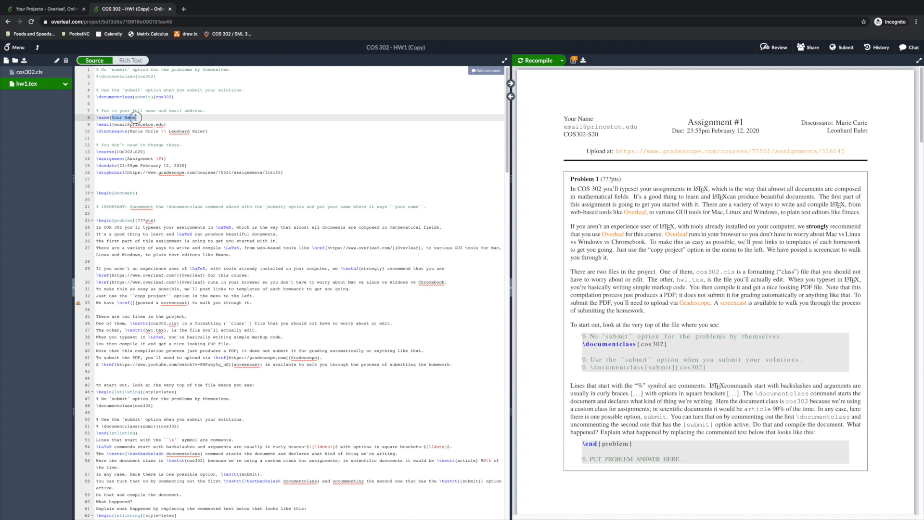
type("COS 302 Student")
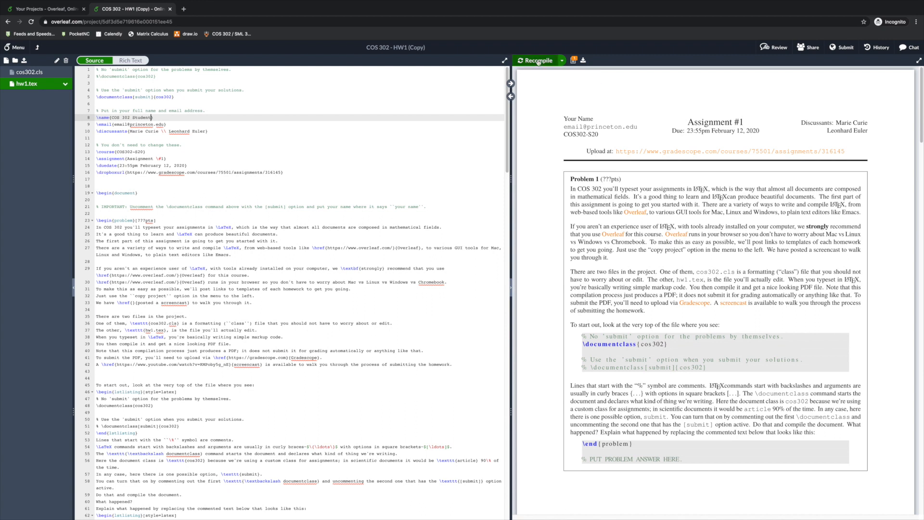
Recompile so the PDF header shows 'COS 302 Student' as the name
left_click(534, 60)
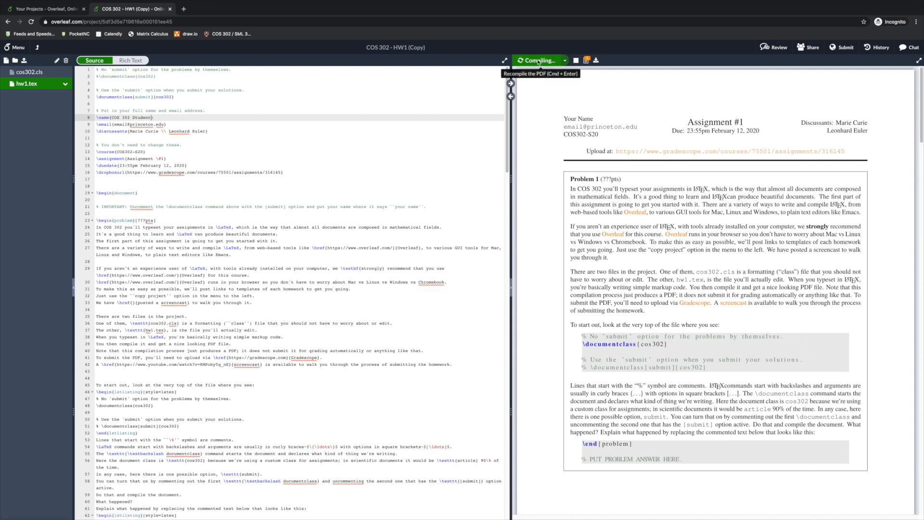
left_click(537, 60)
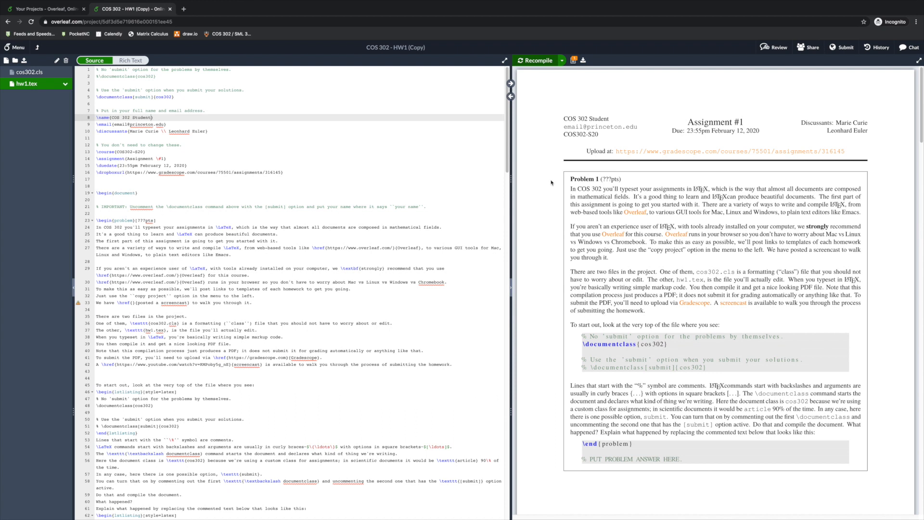
mouse_move(583, 60)
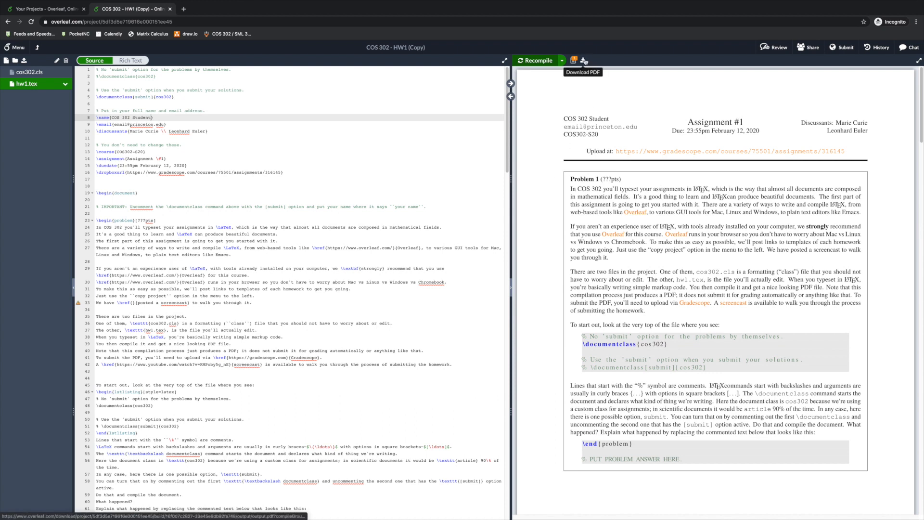